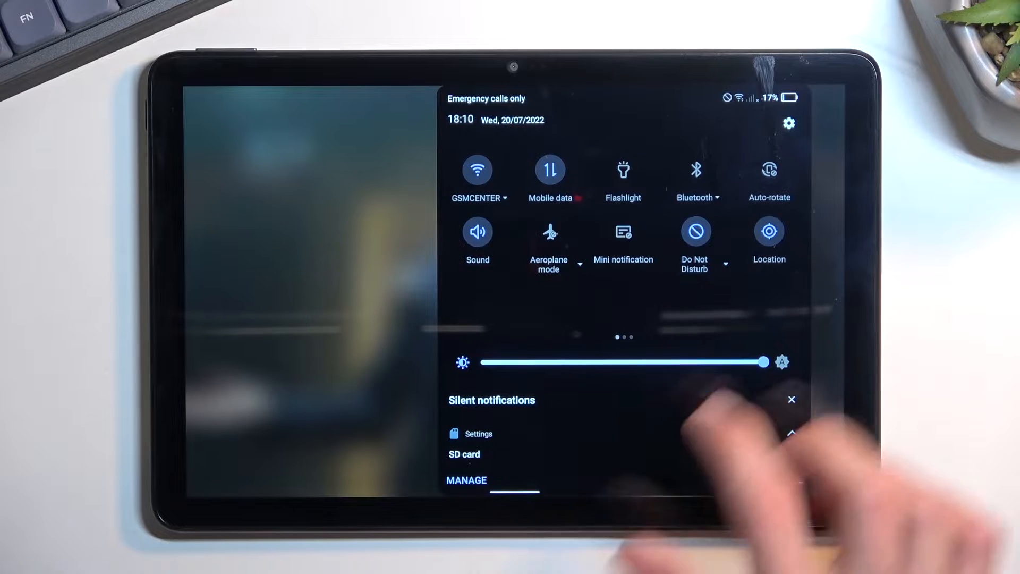
Swipe quick settings to the next page and open the Hotspot tile's settings page.
{"action": "scroll", "scroll_direction": "left", "scroll_amount": 3}
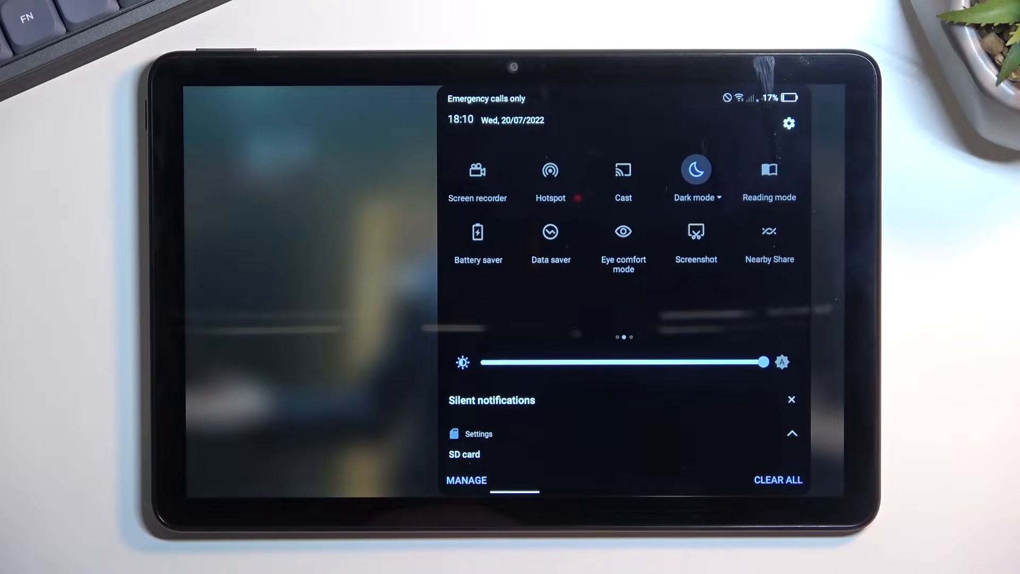
{"action": "left_click", "coordinate": [551, 232]}
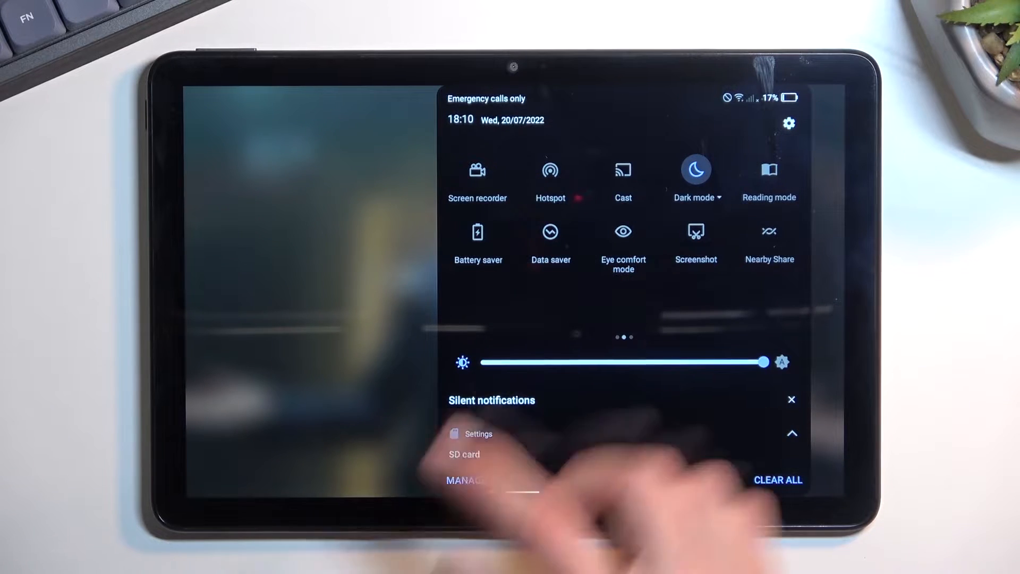
{"action": "left_click", "coordinate": [550, 170]}
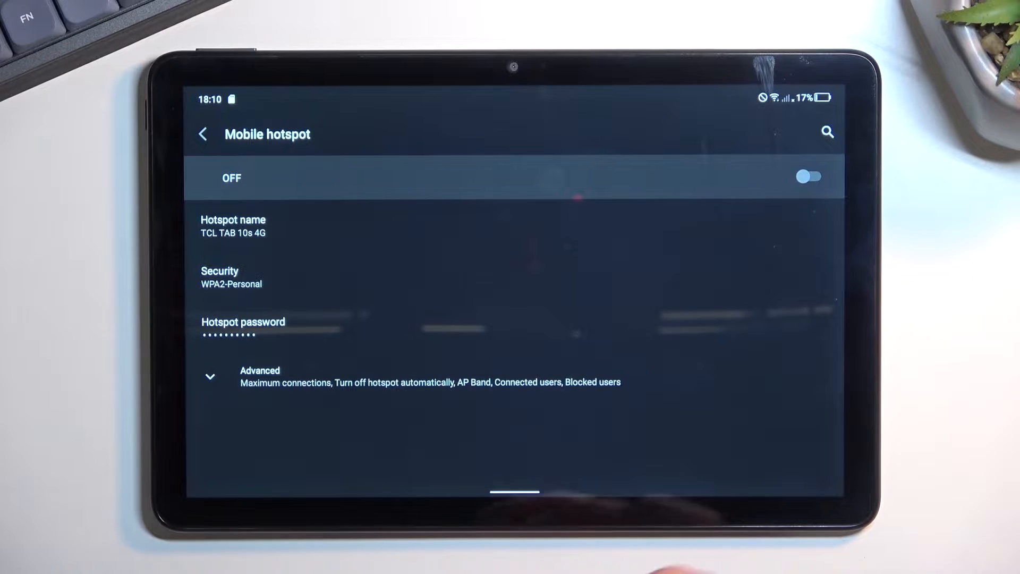
{"action": "left_click", "coordinate": [242, 322]}
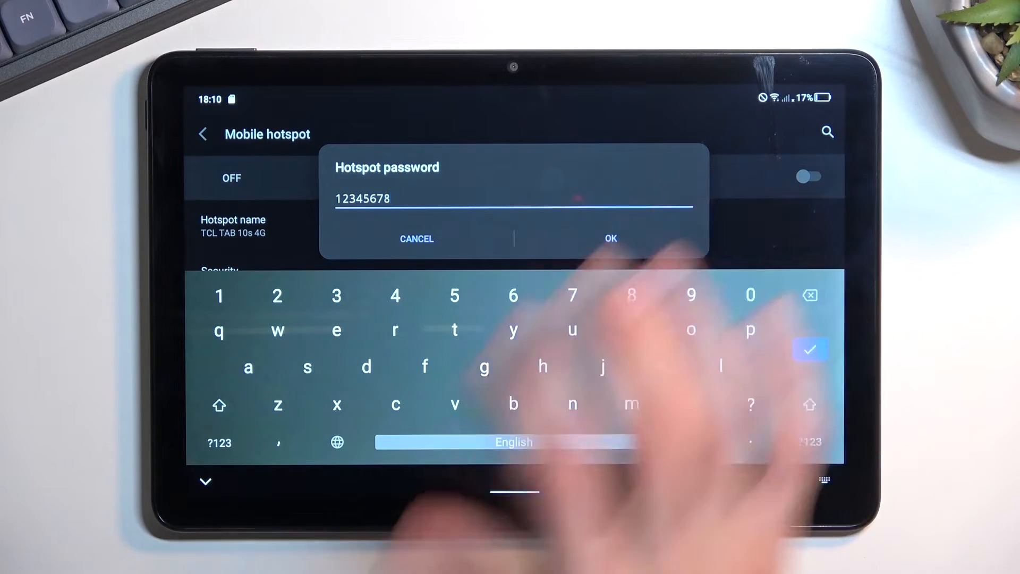
{"action": "left_click", "coordinate": [610, 238]}
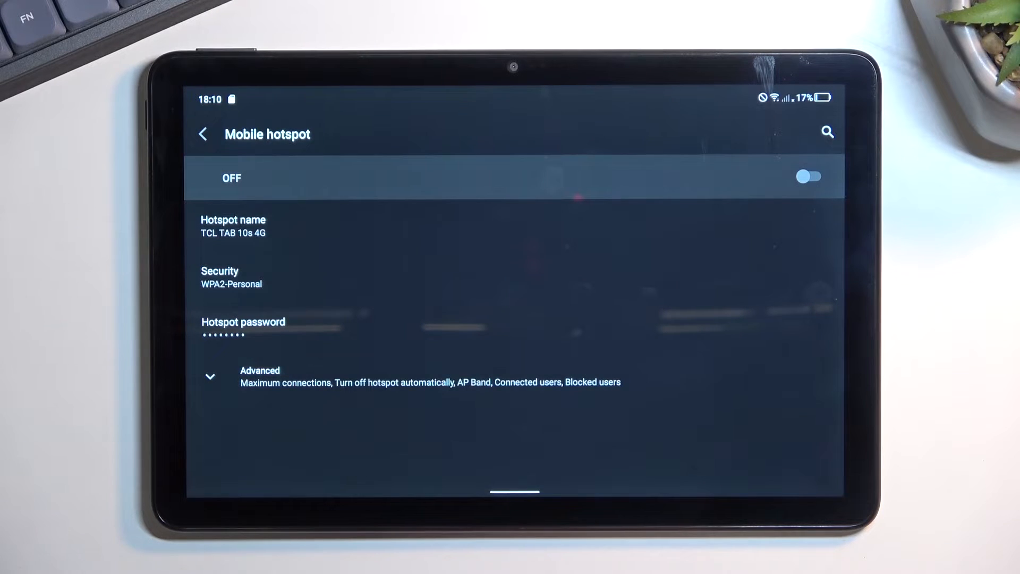